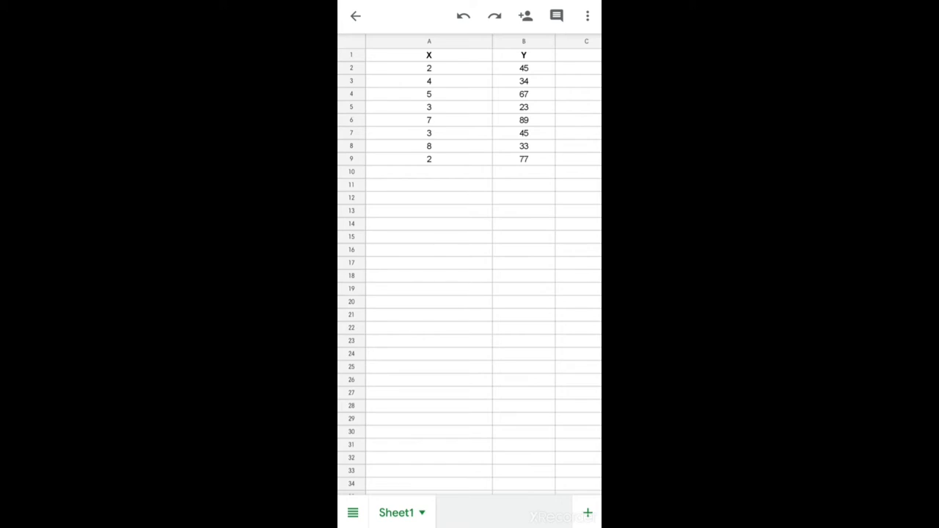
# Review the X/Y headings and the empty regression table cells for Slope, Intercept, SE, R square, F stat and SS
pyautogui.click(429, 54)
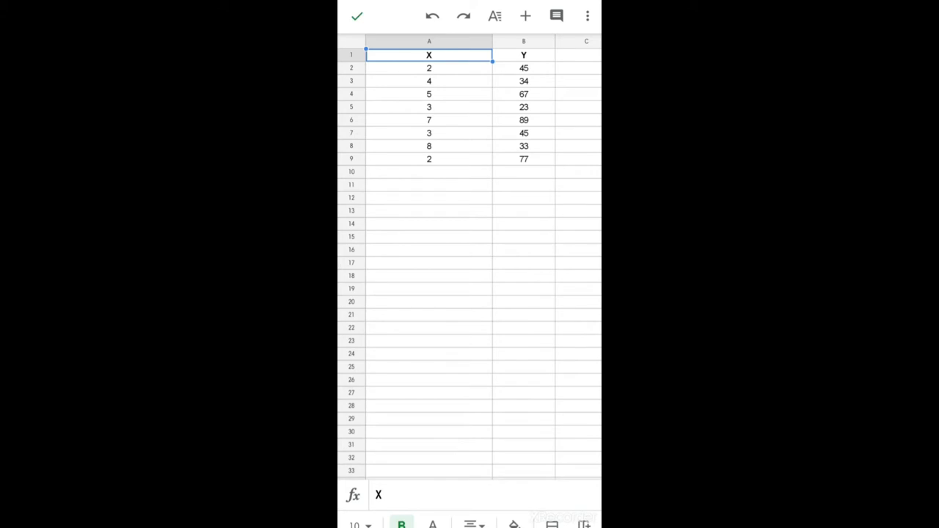
pyautogui.click(524, 54)
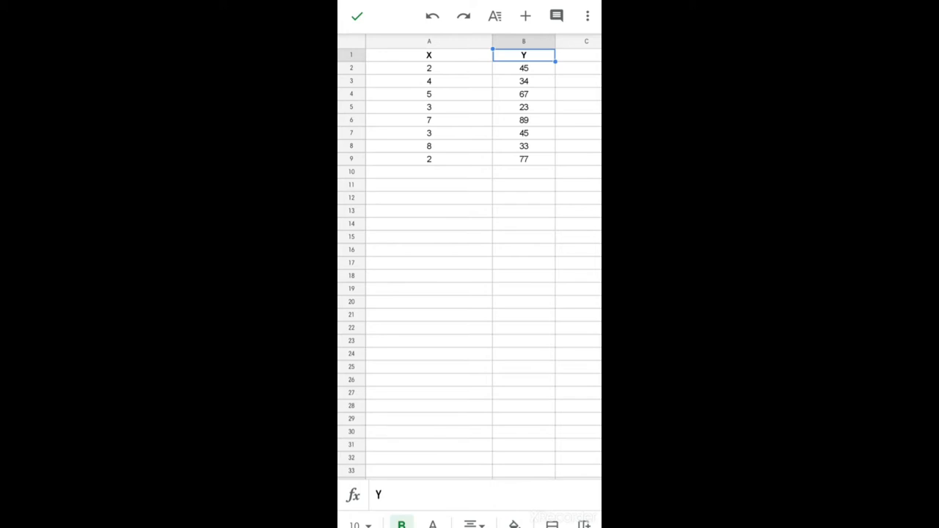
pyautogui.click(428, 196)
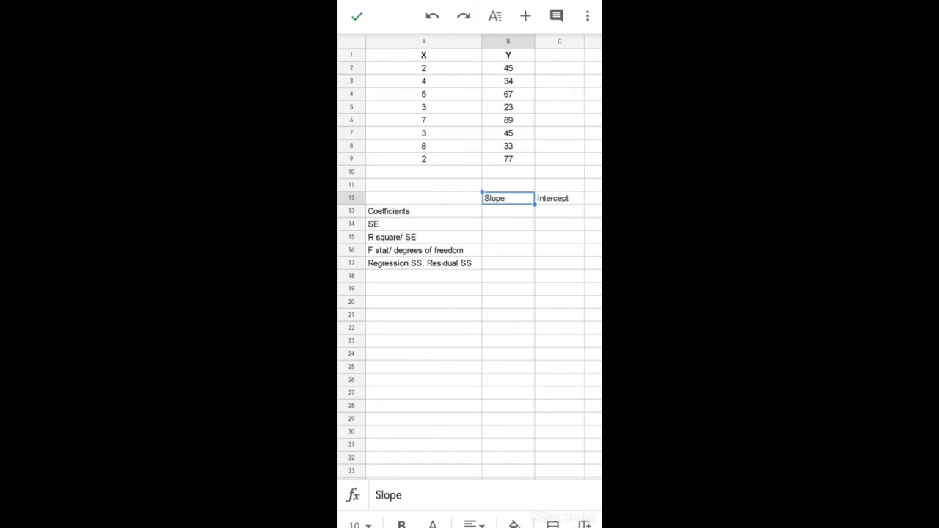
pyautogui.click(559, 198)
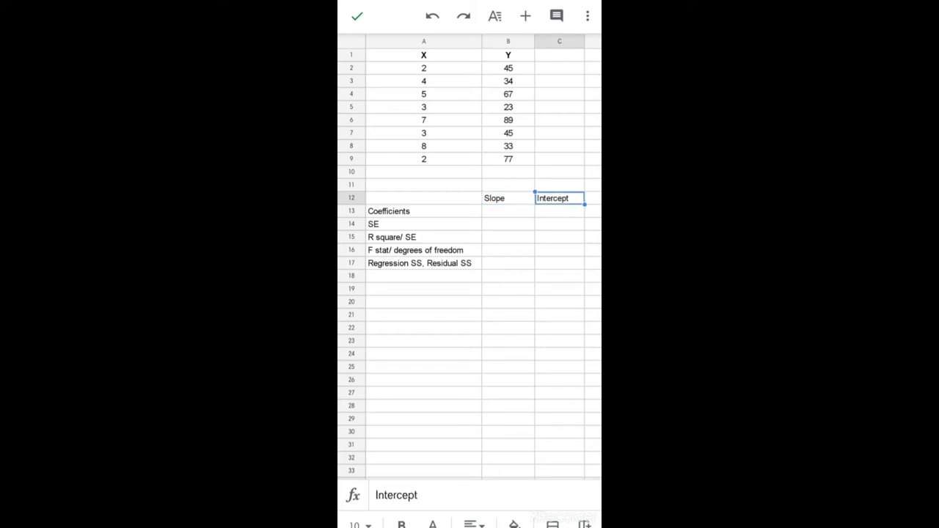
pyautogui.click(508, 223)
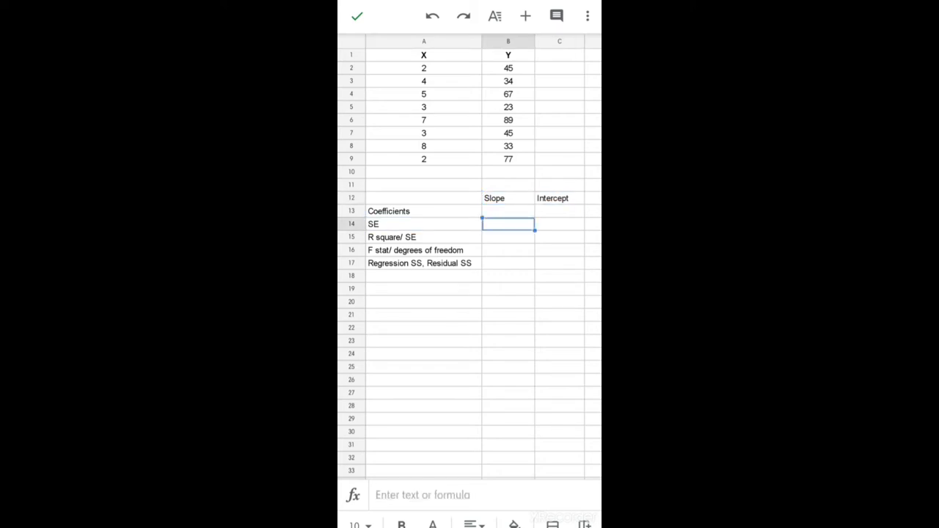
pyautogui.click(422, 238)
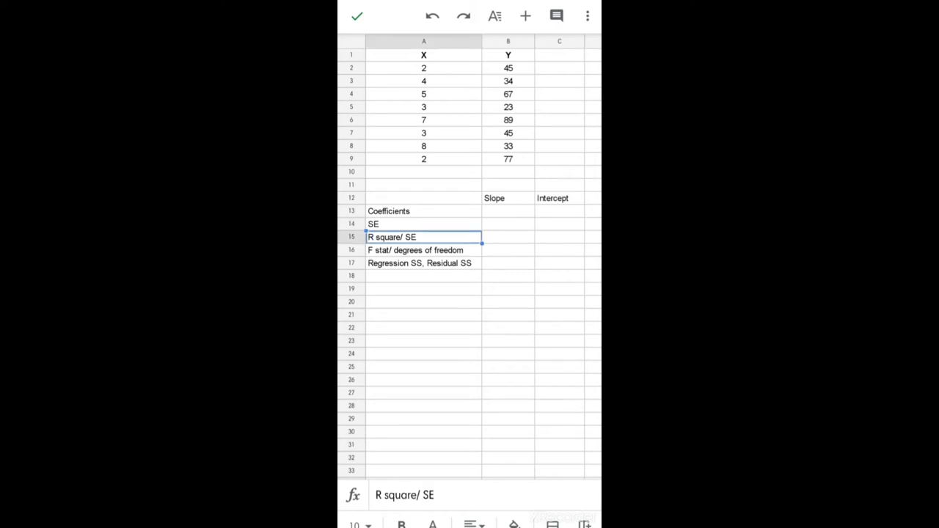
pyautogui.click(508, 236)
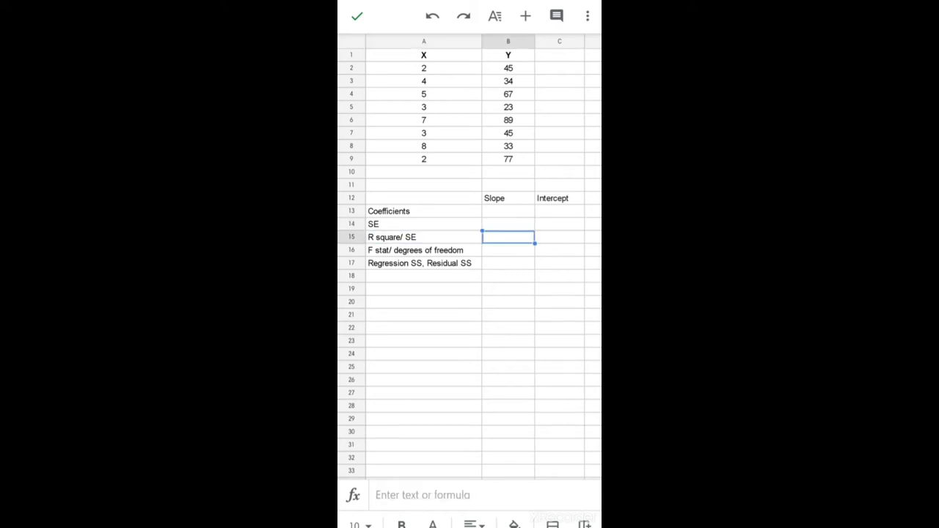
pyautogui.click(422, 250)
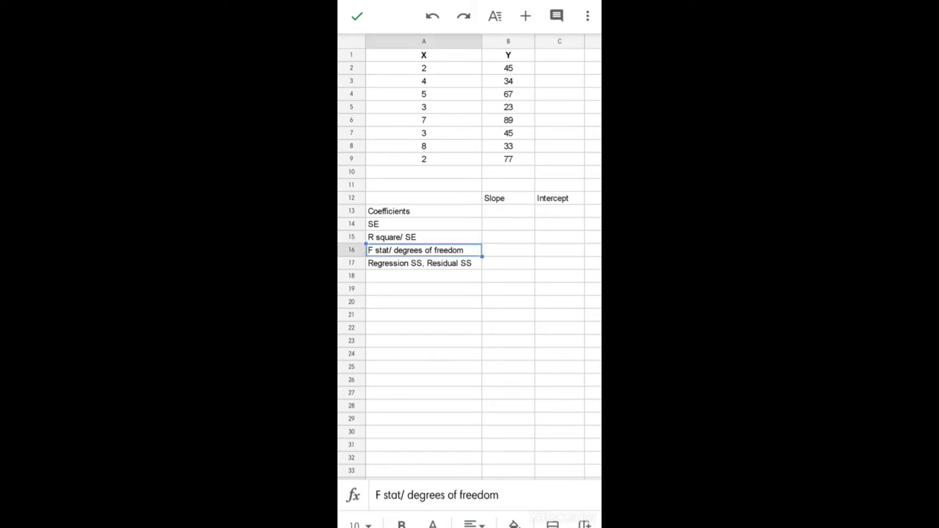
pyautogui.click(508, 249)
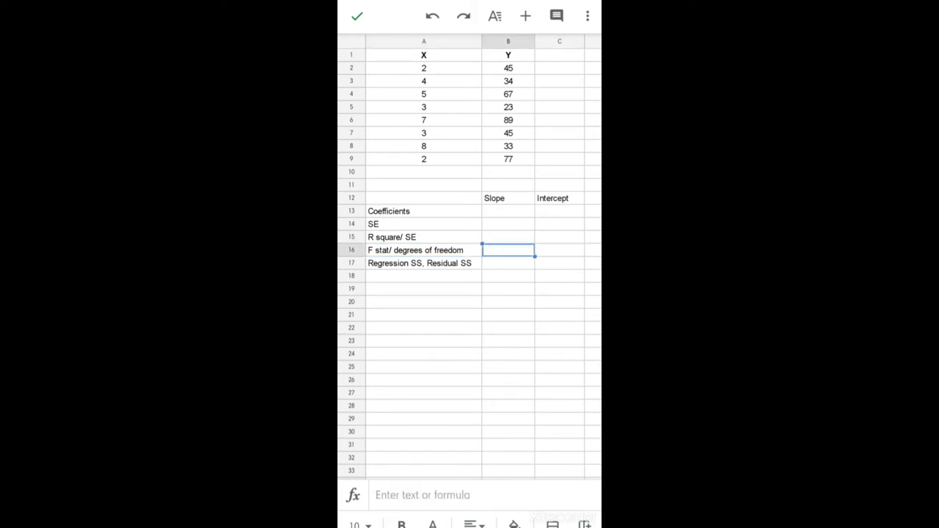
pyautogui.click(422, 263)
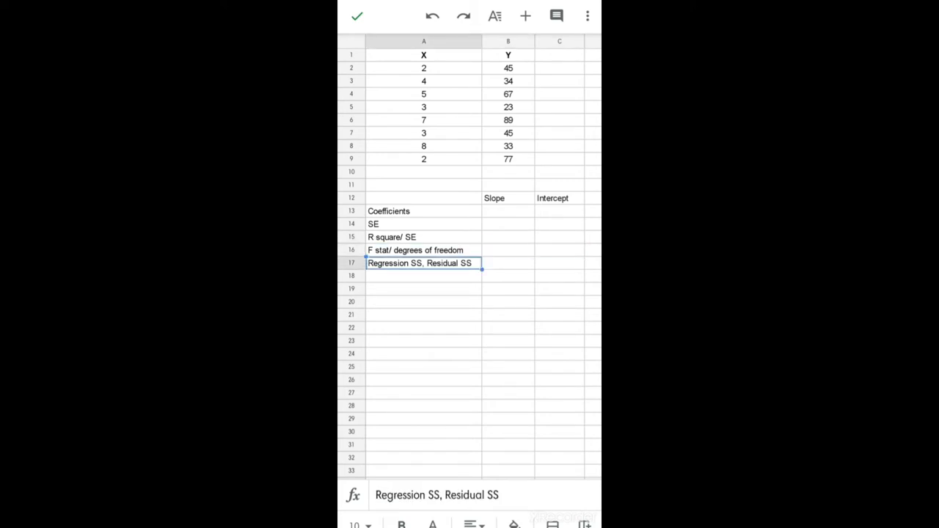
pyautogui.click(560, 262)
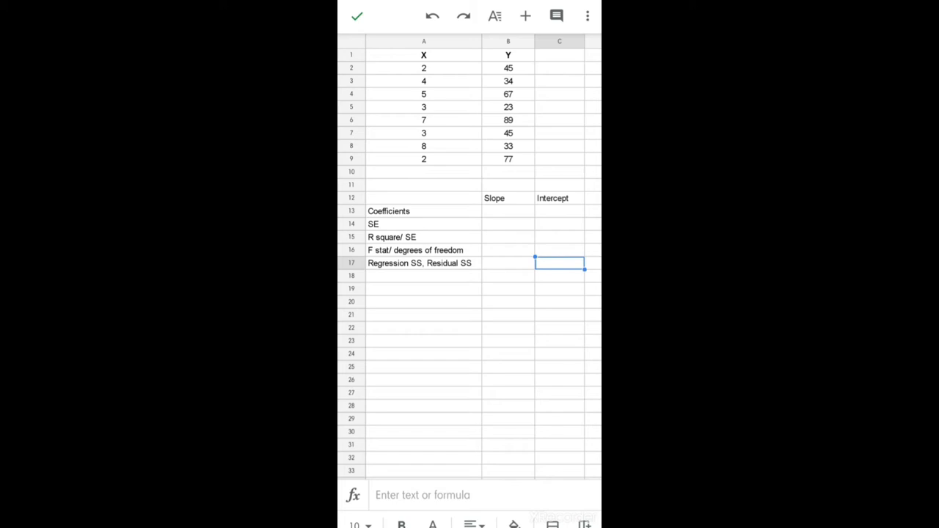
# Enter =LINEST(B2:B9,A2:A9,TRUE,TRUE) in the Slope Coefficients cell B13, selecting A2:A9 on the sheet
pyautogui.click(508, 211)
pyautogui.write('=')
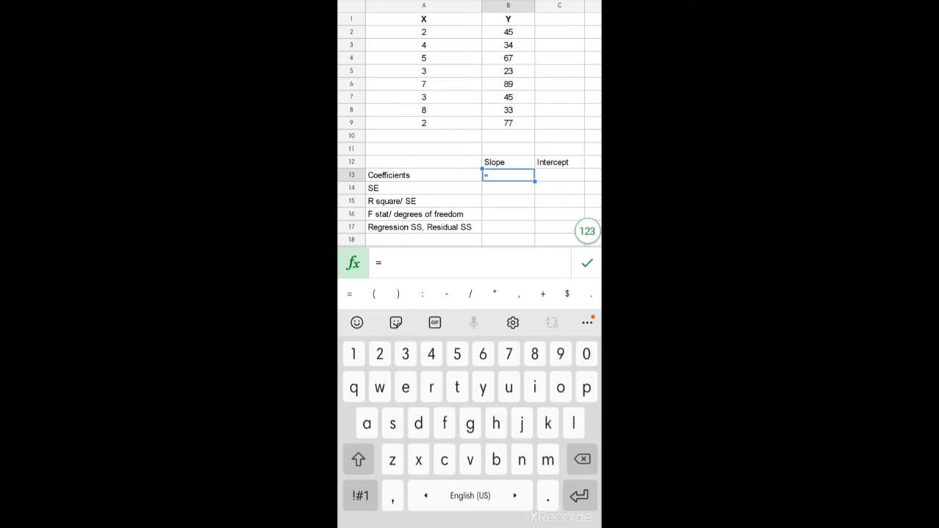
pyautogui.write('L')
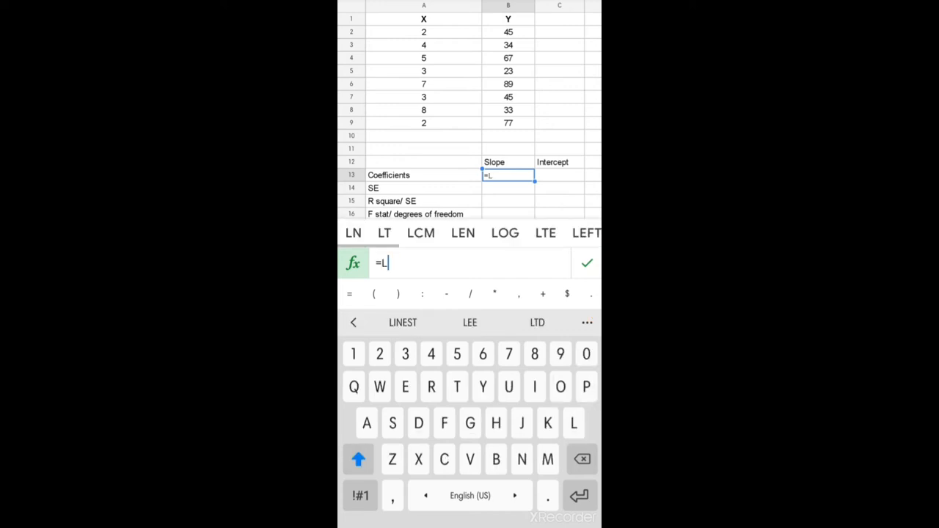
pyautogui.write('INE')
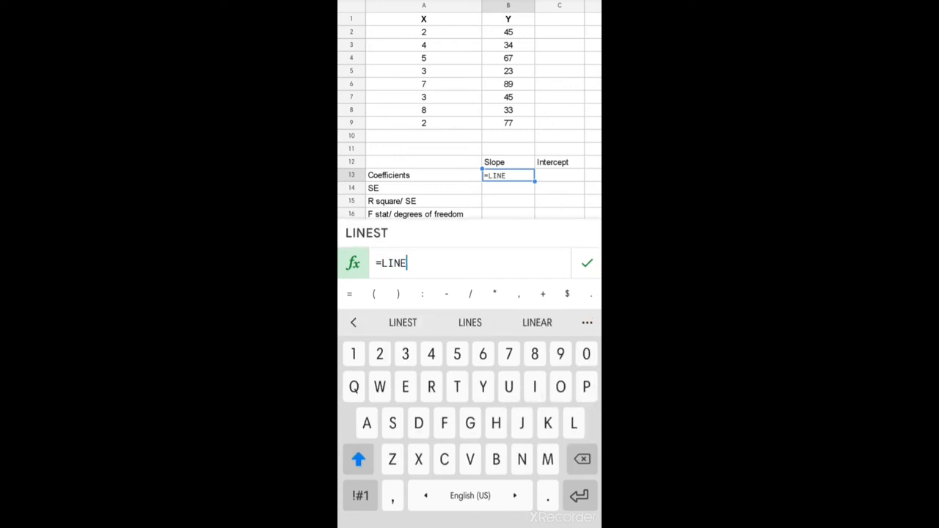
pyautogui.click(402, 322)
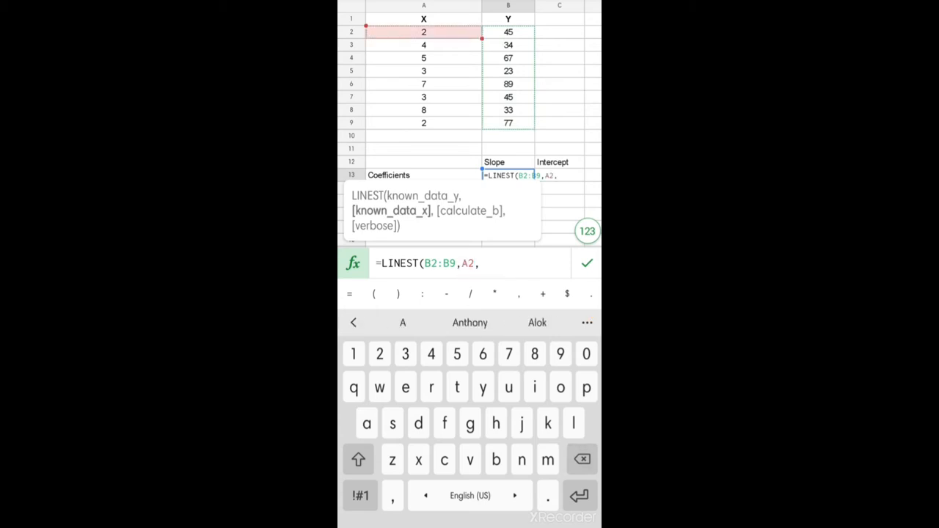
pyautogui.moveTo(423, 33); pyautogui.dragTo(423, 123)
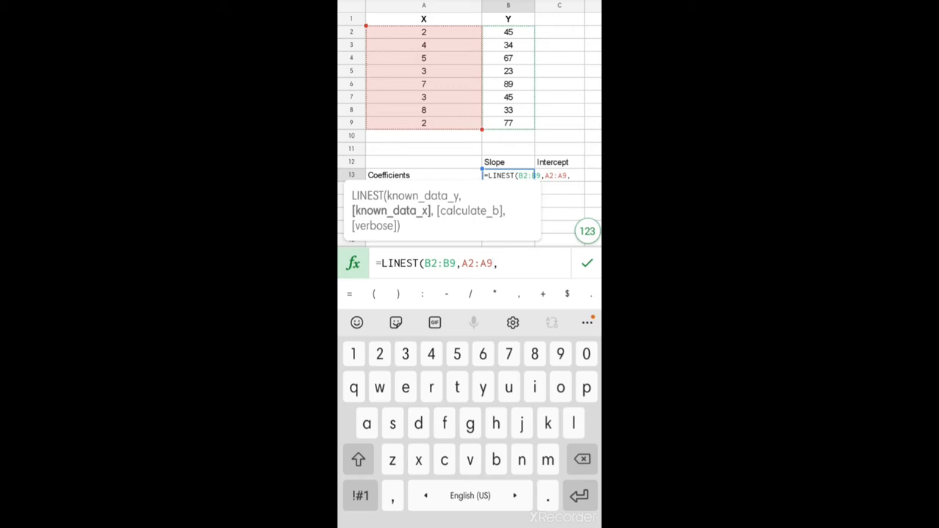
pyautogui.write('TRUE,')
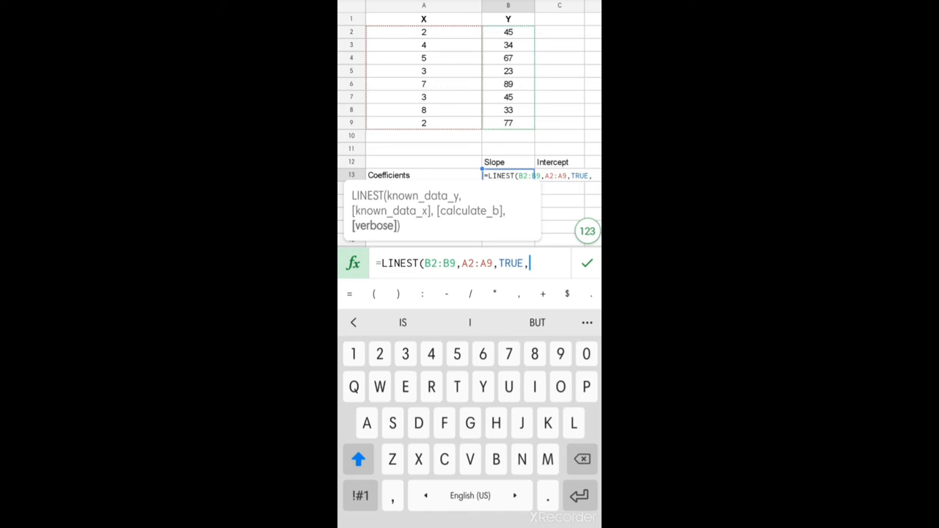
pyautogui.click(458, 388)
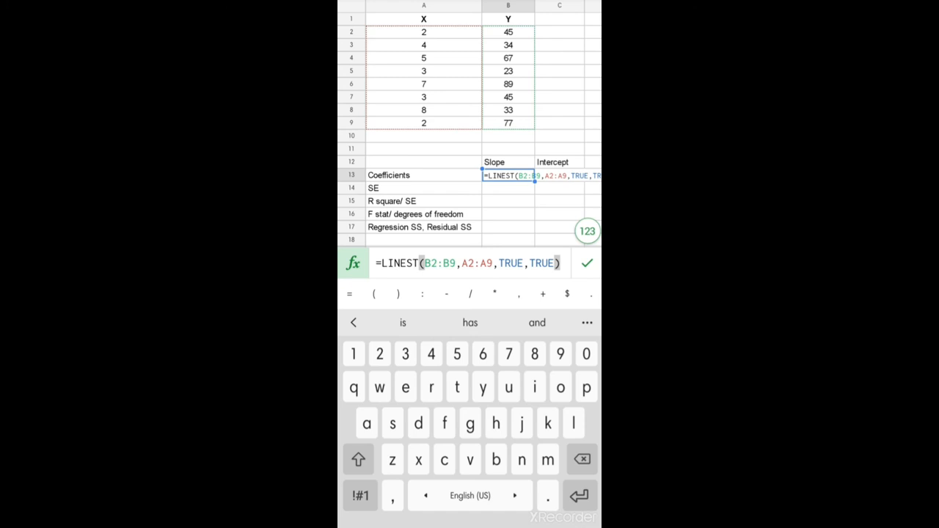
# Commit LINEST to fill the regression table, then record the line Y=45.55+1.43X in A20
pyautogui.click(587, 262)
pyautogui.write('Y=45.')
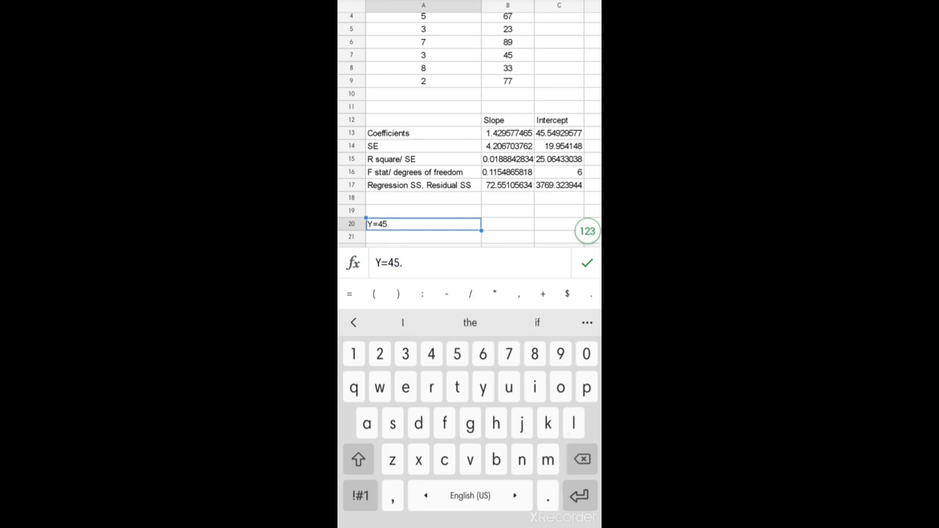
pyautogui.write('55+1.')
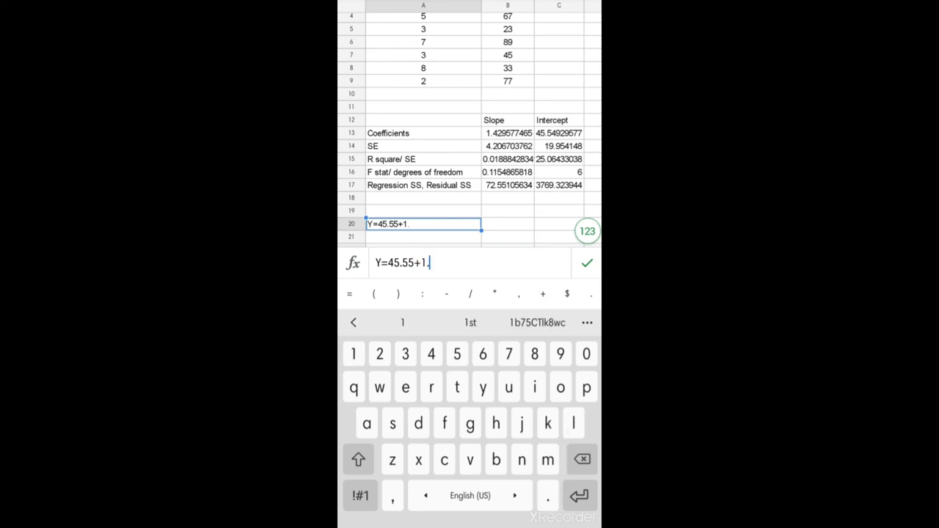
pyautogui.write('43')
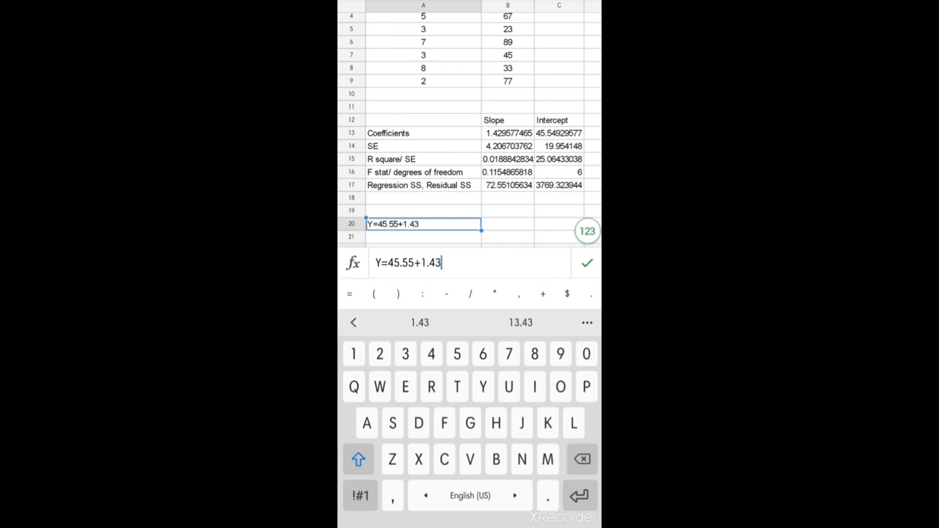
pyautogui.write('X')
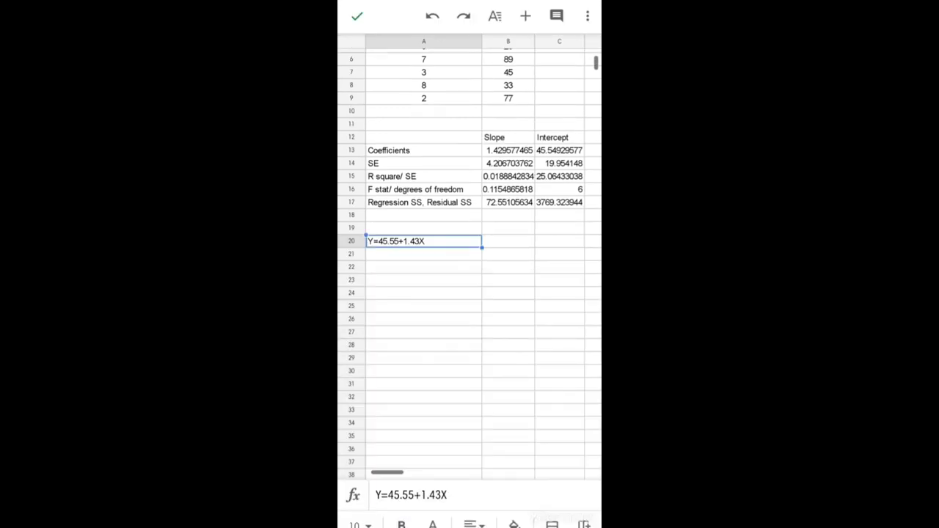